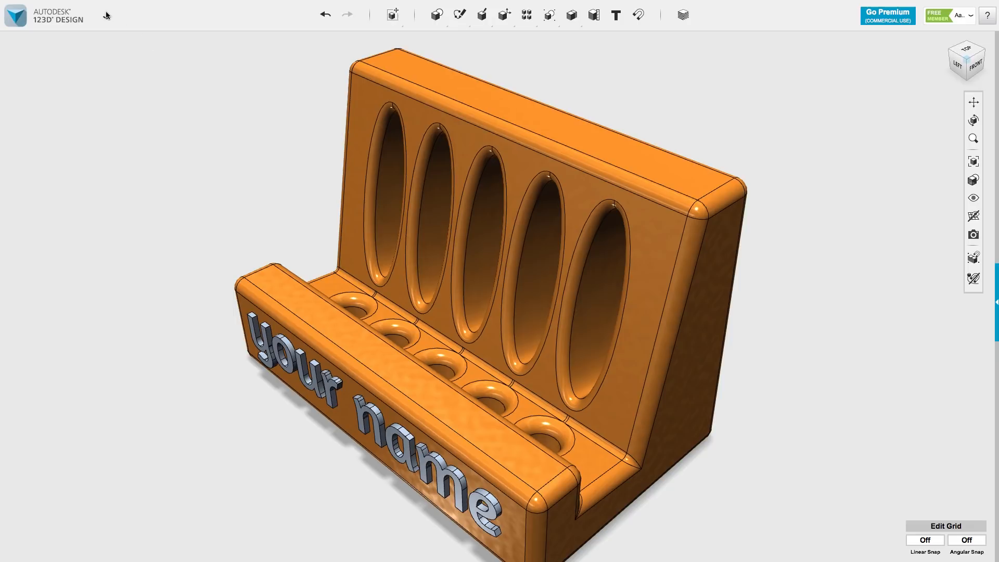
- Export the phone stand model from 123D Design as a SAT file via Export as 3D
{"action": "left_click", "coordinate": [106, 17]}
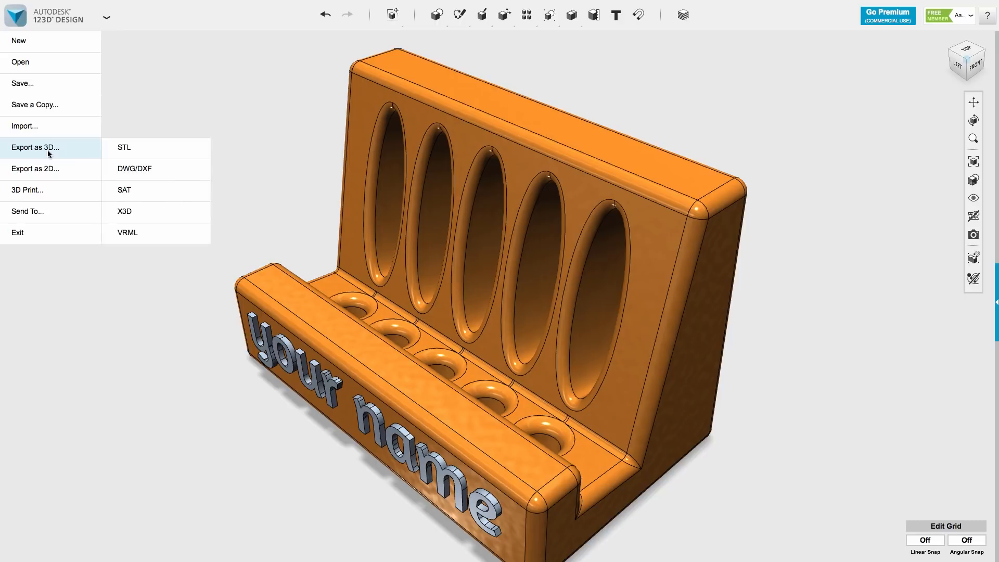
{"action": "mouse_move", "coordinate": [124, 190]}
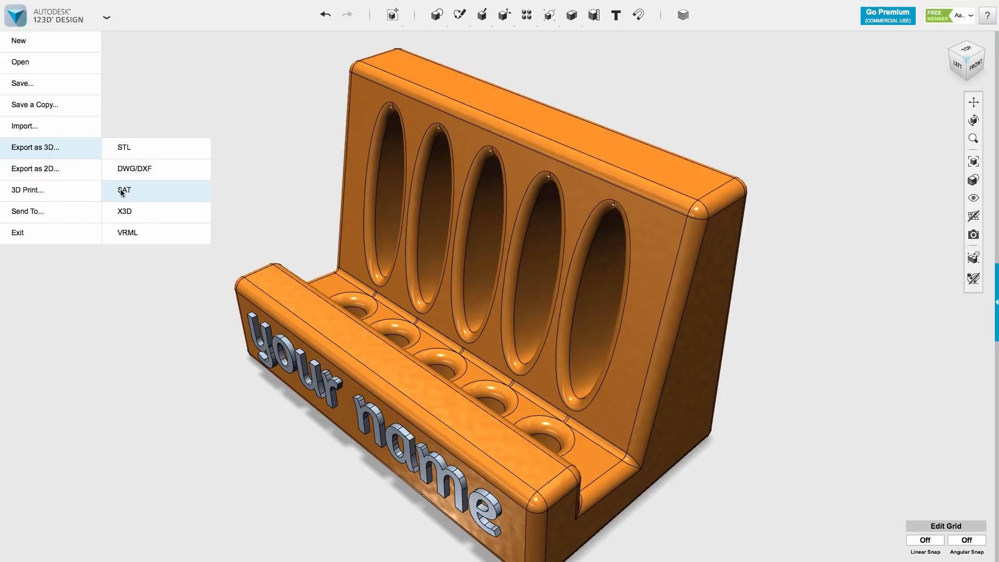
{"action": "left_click", "coordinate": [124, 190]}
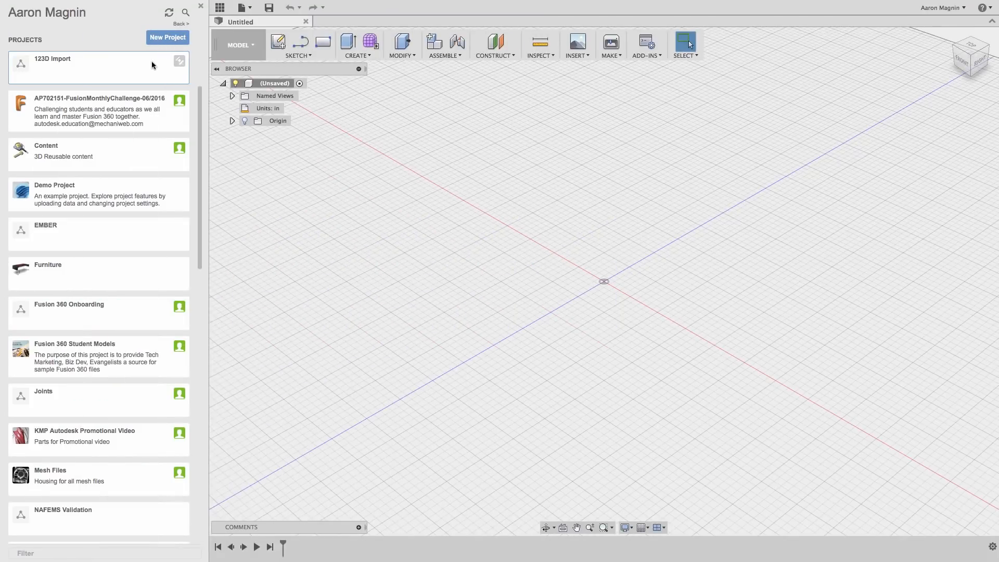
- Enter the 123D Import project and start an upload into it
{"action": "left_click", "coordinate": [53, 58]}
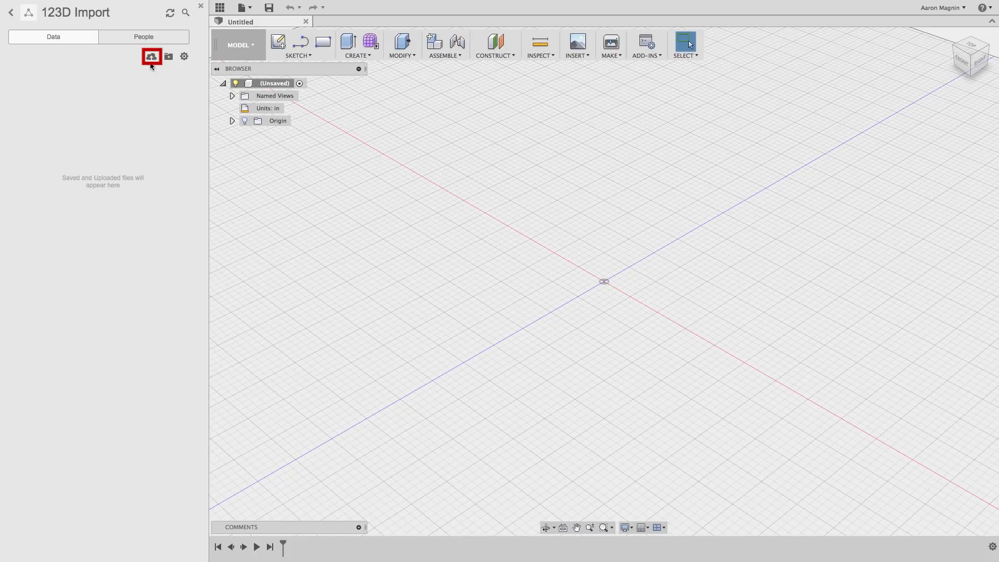
{"action": "mouse_move", "coordinate": [151, 56]}
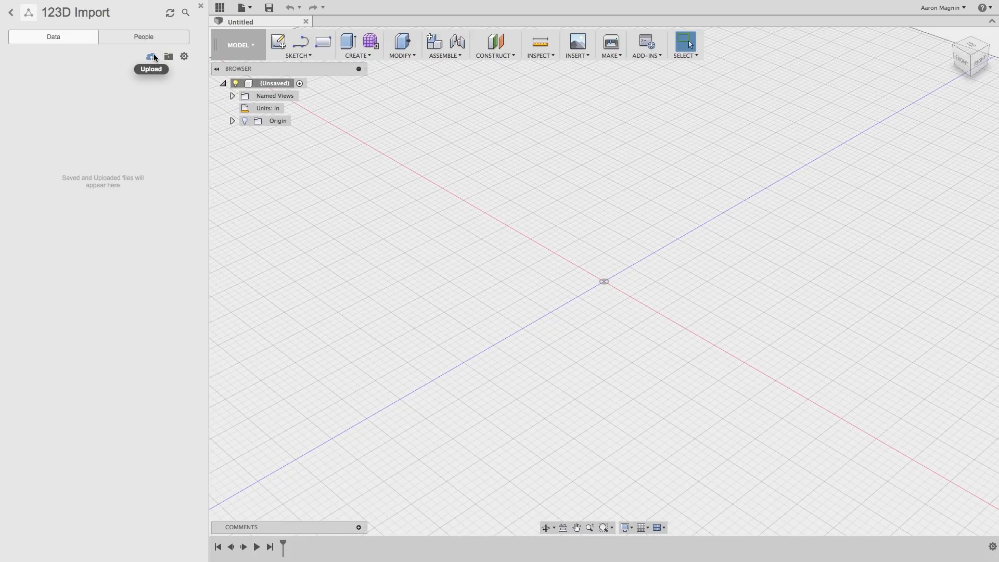
{"action": "left_click", "coordinate": [151, 56]}
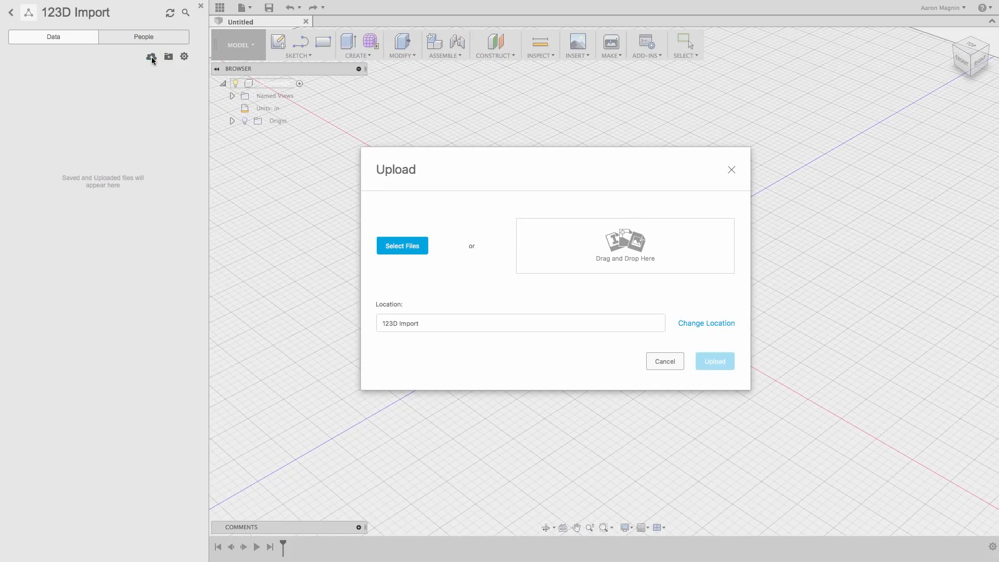
- Upload Phone Stand.sat into the project and dismiss the Job Status window
{"action": "left_click", "coordinate": [402, 245]}
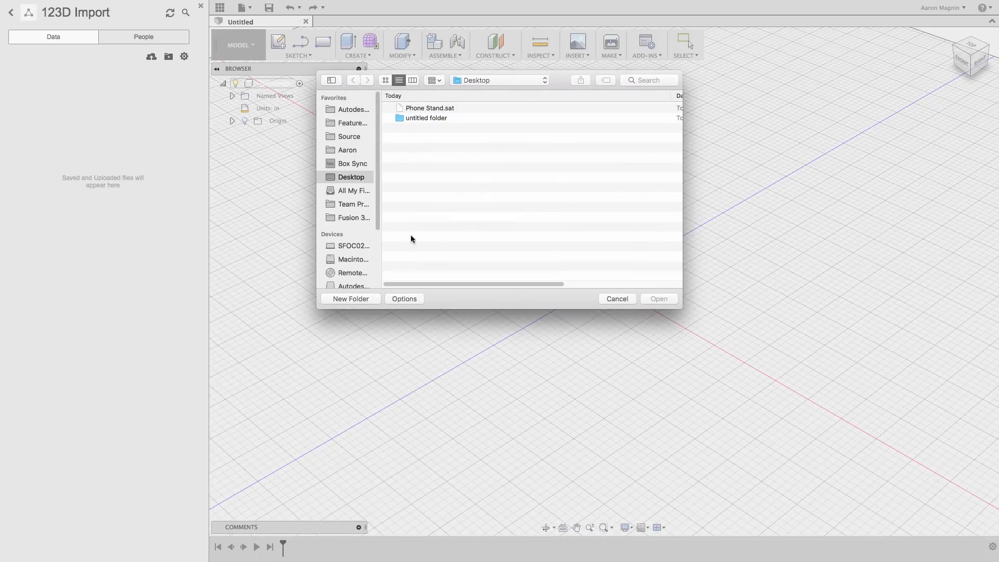
{"action": "left_click", "coordinate": [430, 107]}
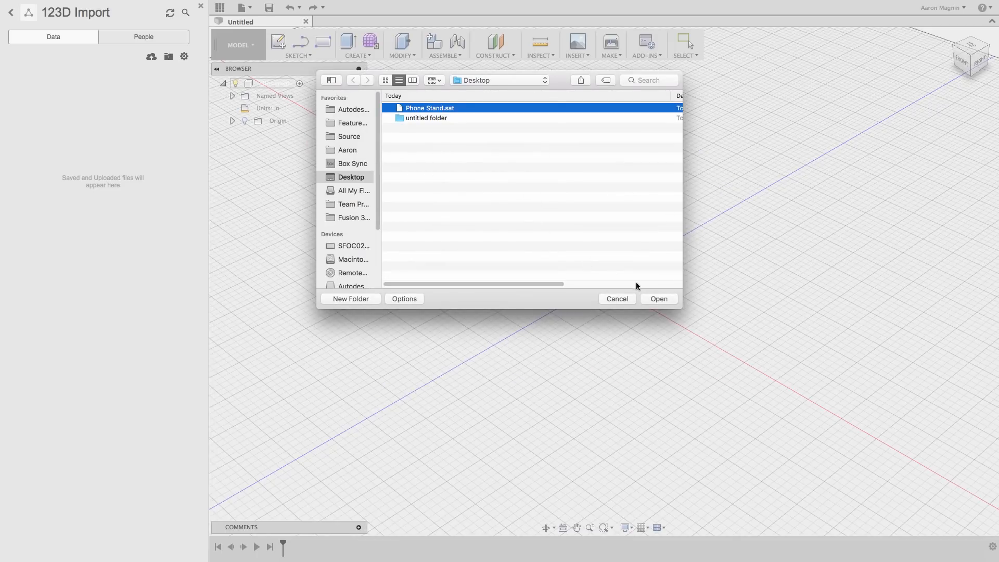
{"action": "left_click", "coordinate": [658, 299]}
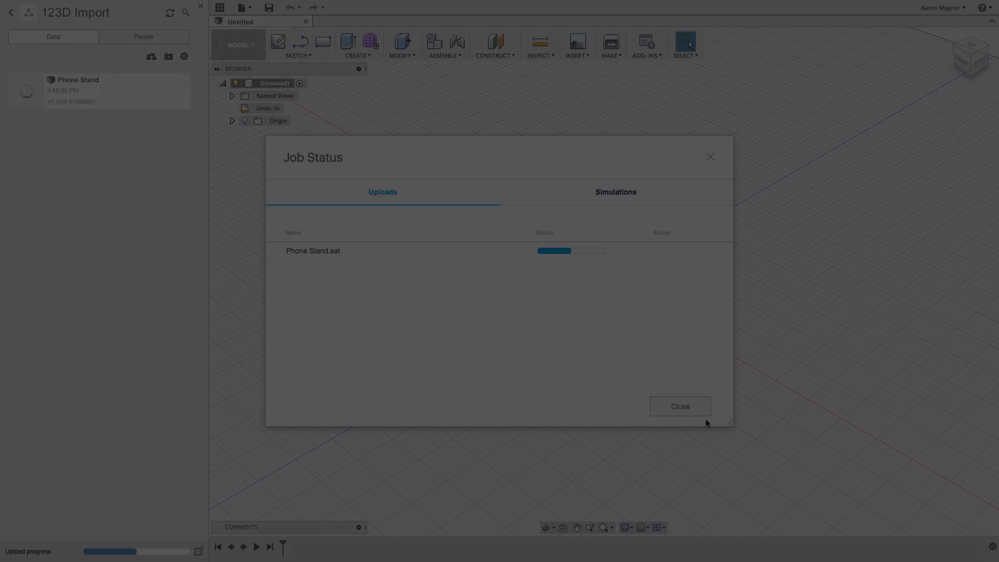
{"action": "left_click", "coordinate": [941, 7]}
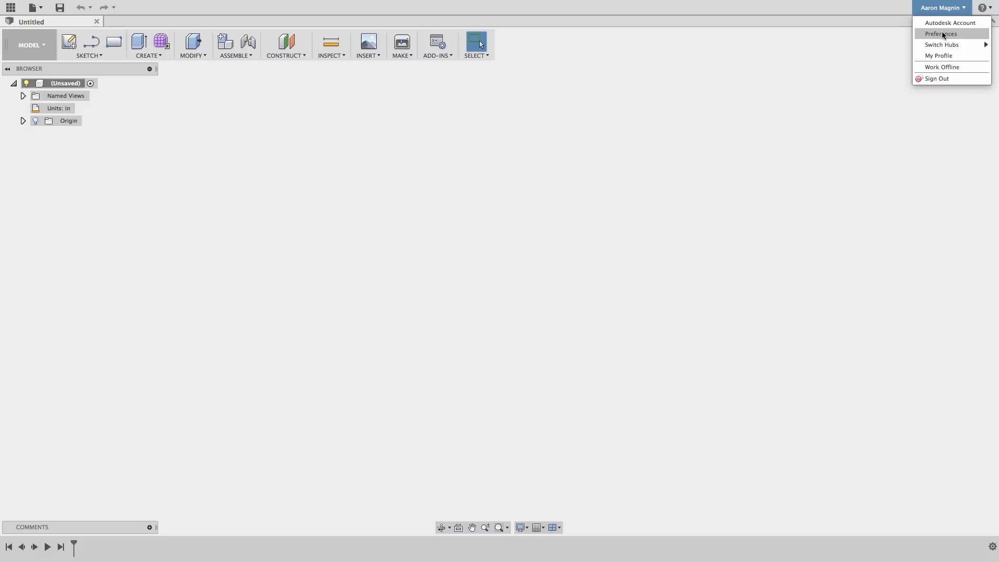
- Bring up Fusion 360 Preferences from the account menu
{"action": "left_click", "coordinate": [939, 34]}
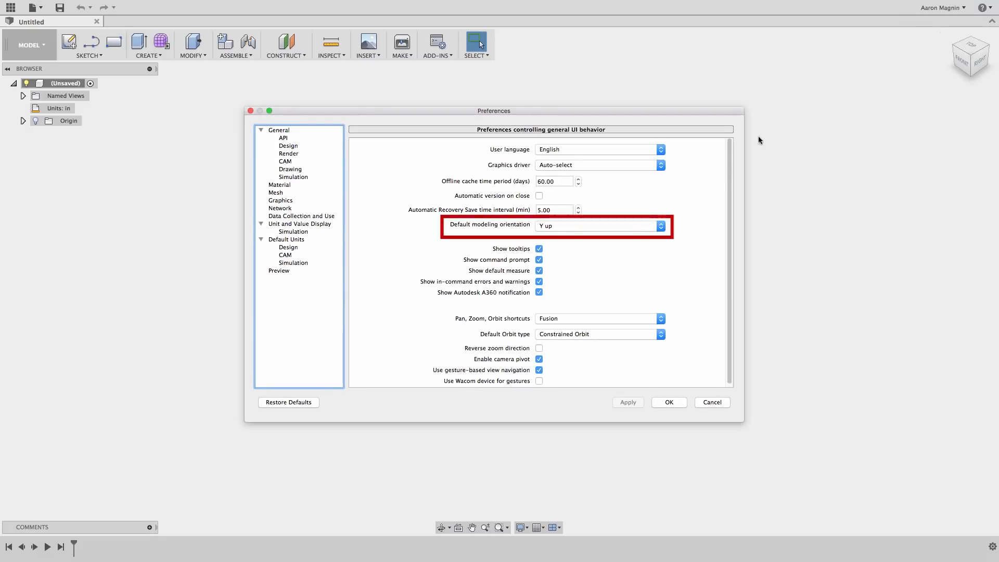